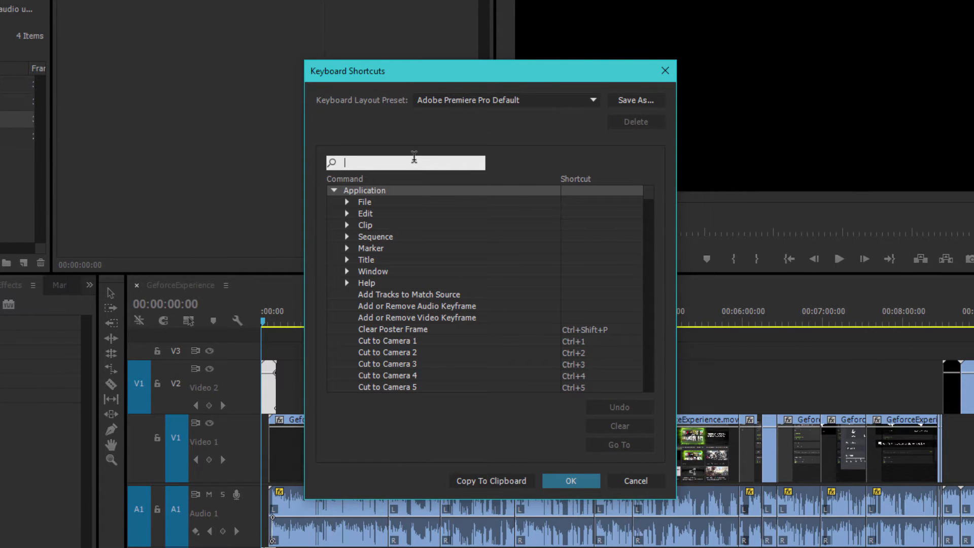
type("zoom")
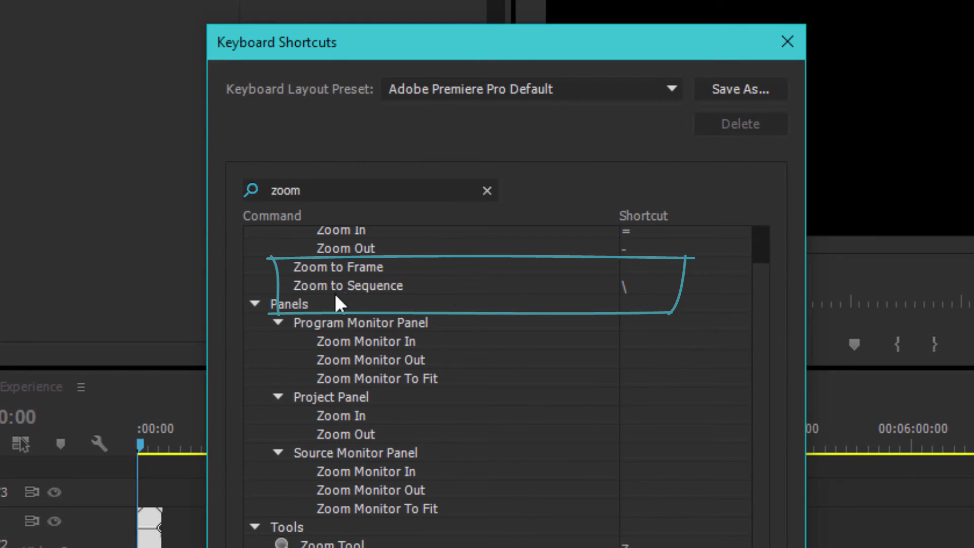
mouse_move(640, 302)
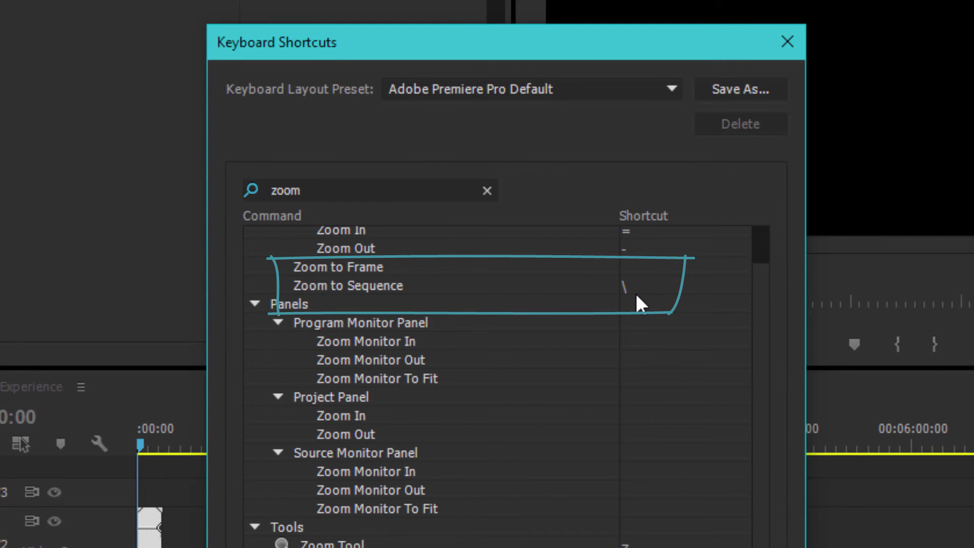